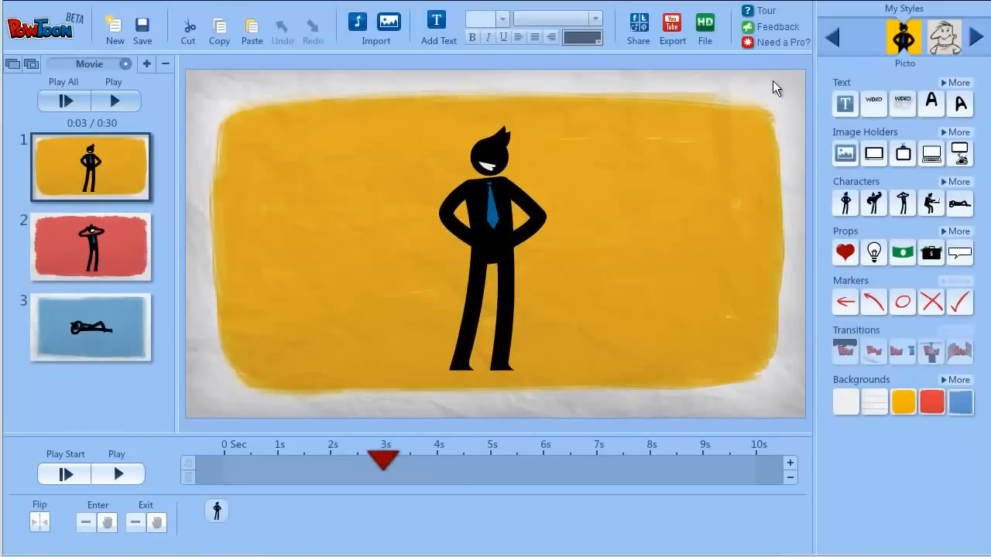
{"action": "mouse_move", "coordinate": [812, 36]}
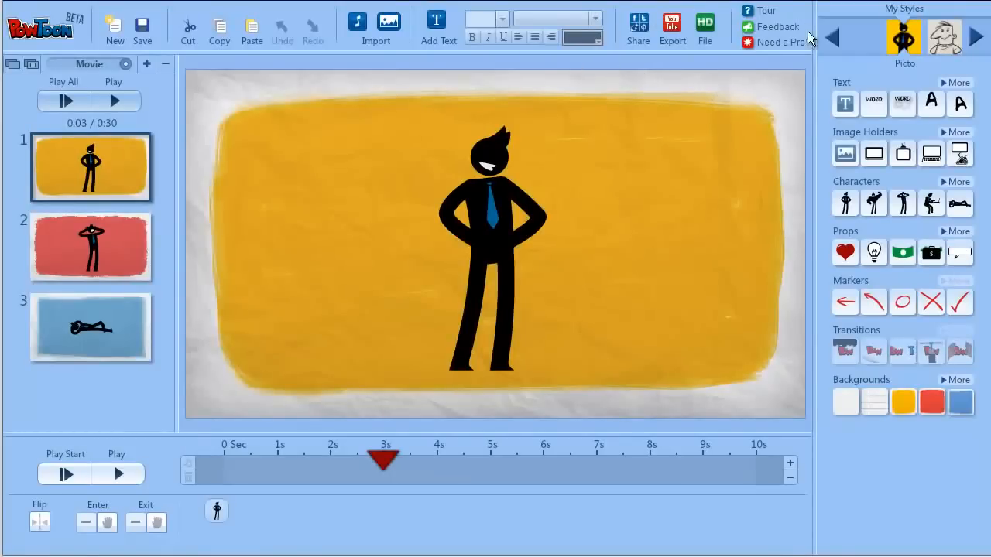
{"action": "mouse_move", "coordinate": [733, 65]}
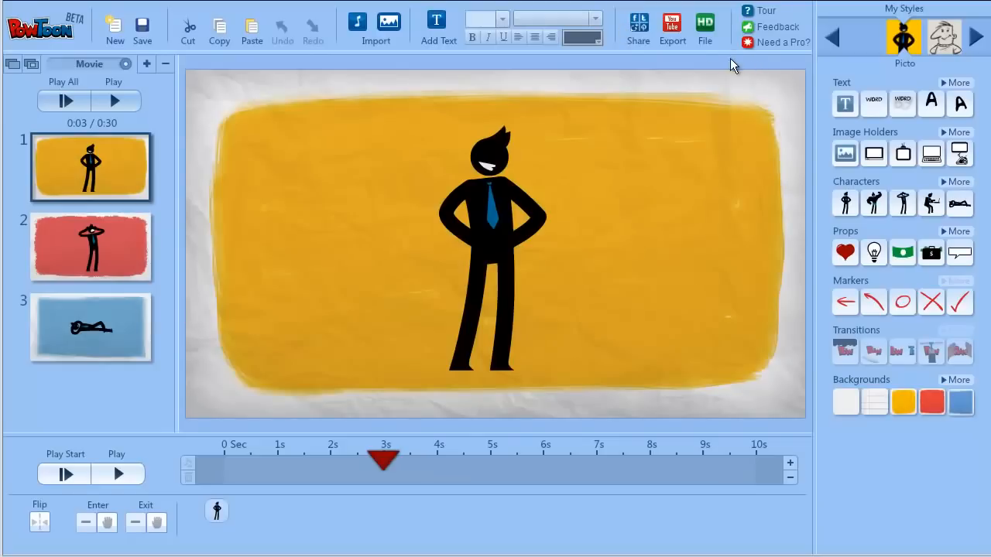
{"action": "mouse_move", "coordinate": [696, 47]}
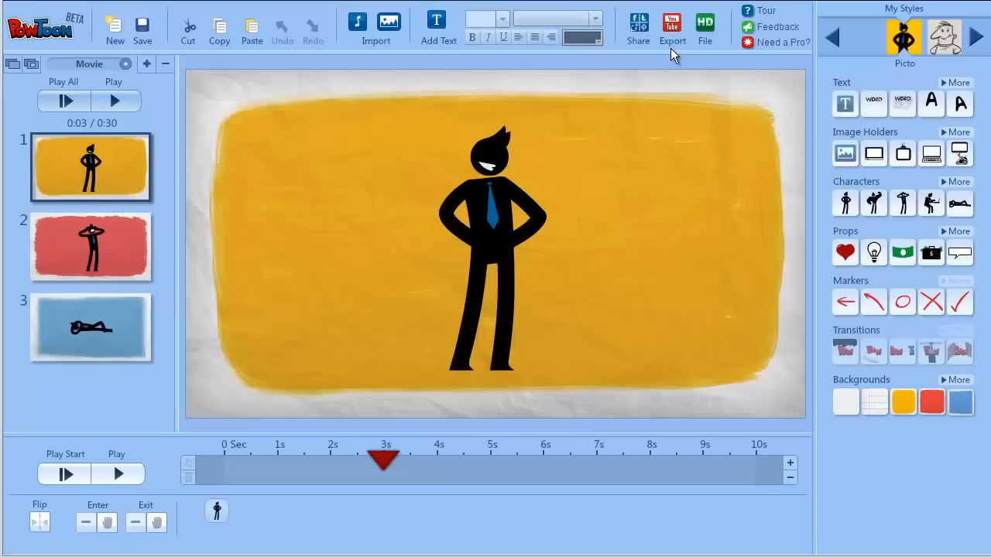
{"action": "mouse_move", "coordinate": [640, 38]}
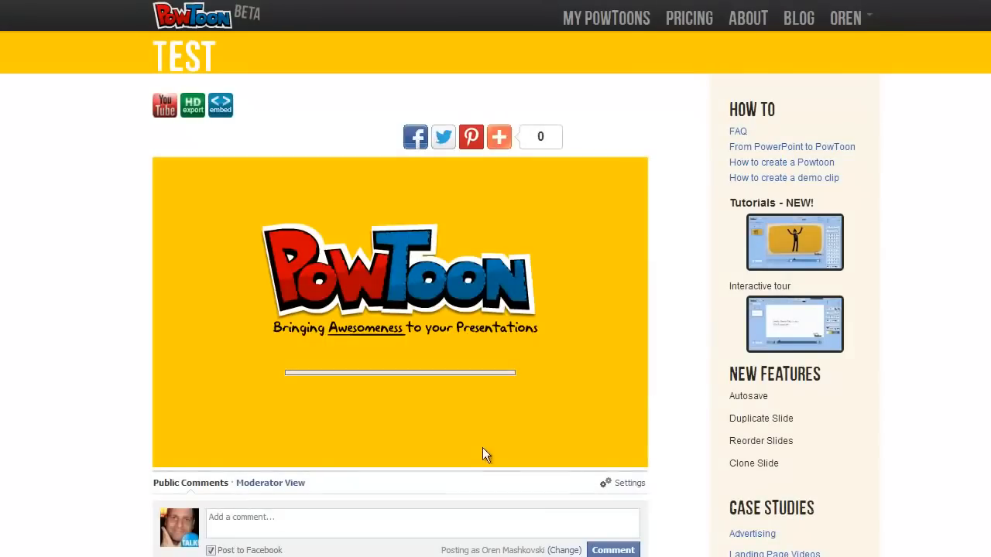
- Play the TEST presentation on its Share player page, then return to the editor
{"action": "left_click", "coordinate": [256, 454]}
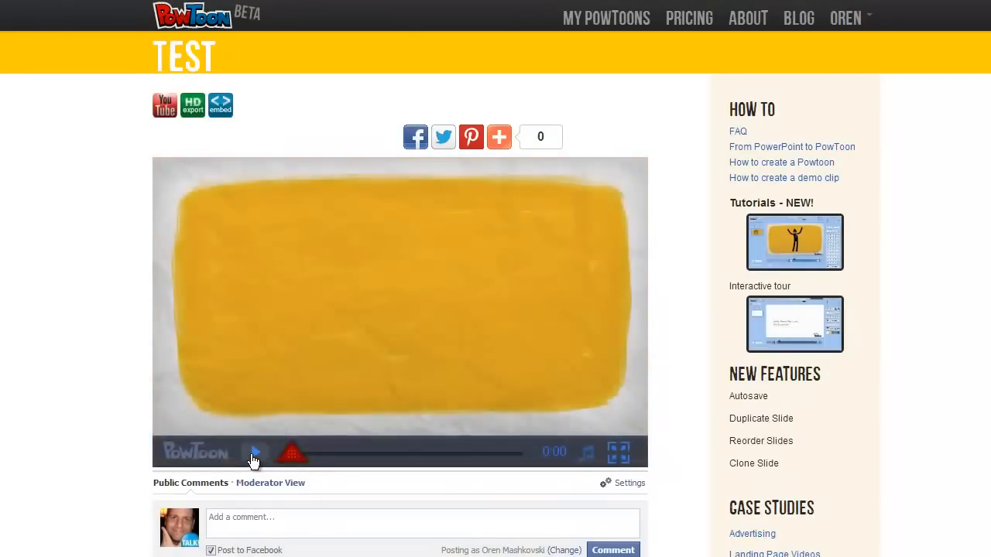
{"action": "left_click", "coordinate": [255, 453]}
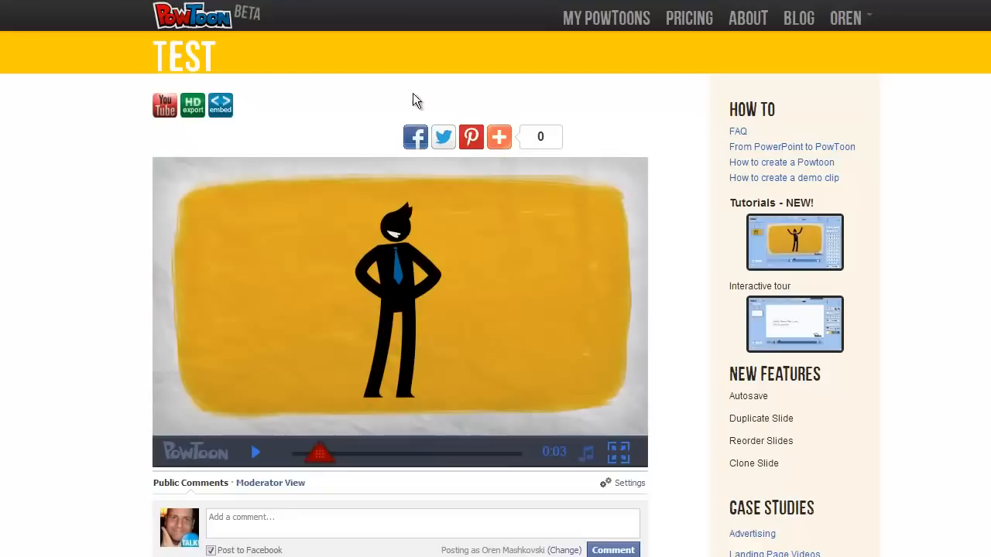
{"action": "mouse_move", "coordinate": [605, 191]}
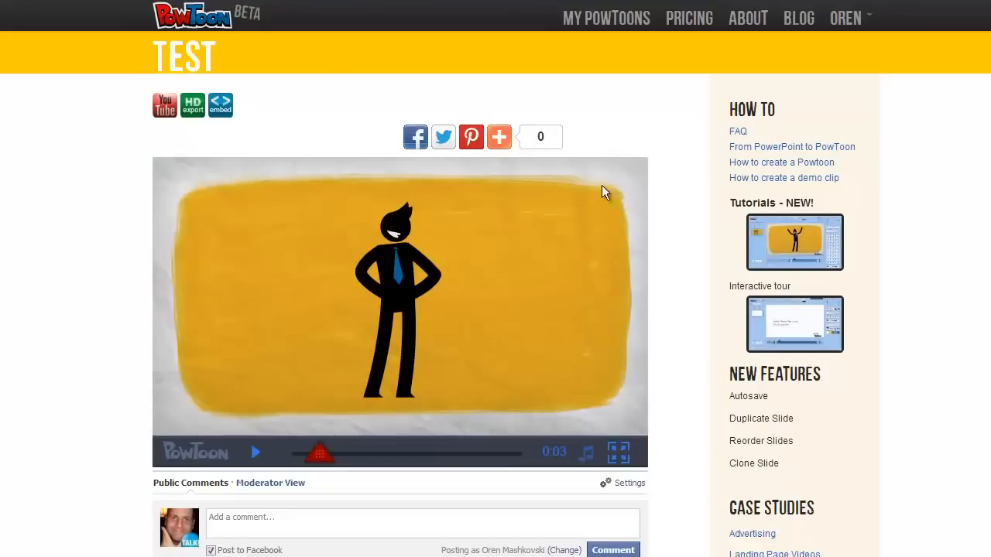
{"action": "mouse_move", "coordinate": [623, 267]}
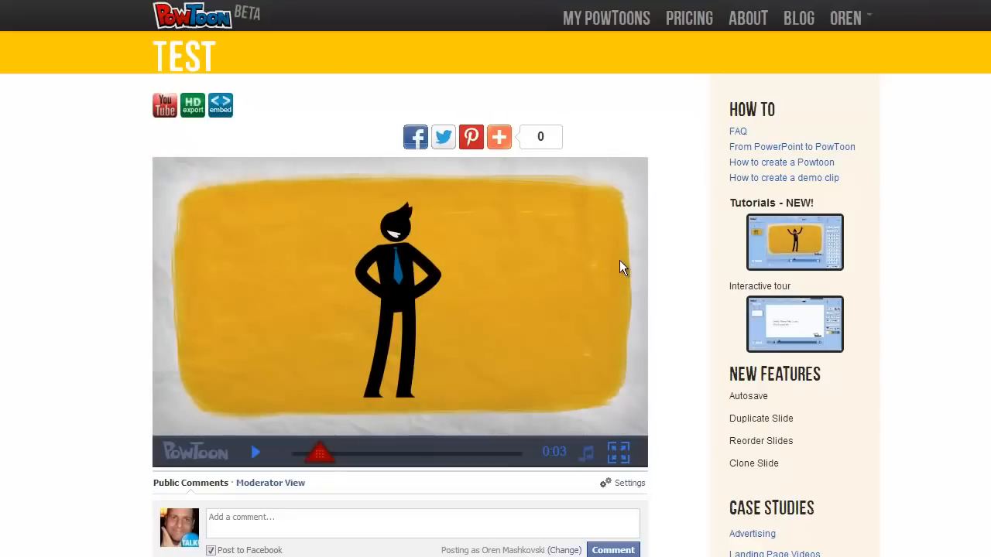
{"action": "mouse_move", "coordinate": [523, 171]}
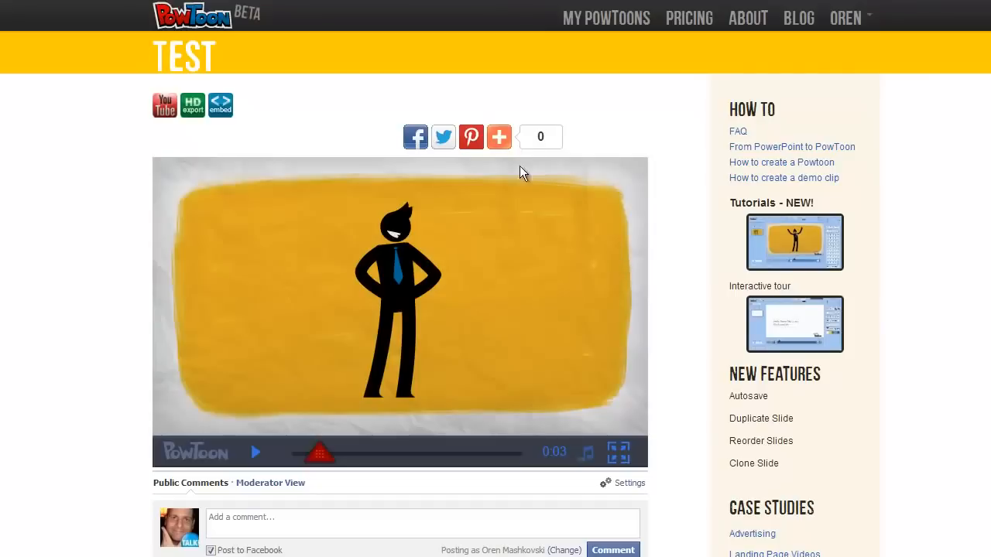
{"action": "left_click", "coordinate": [498, 137]}
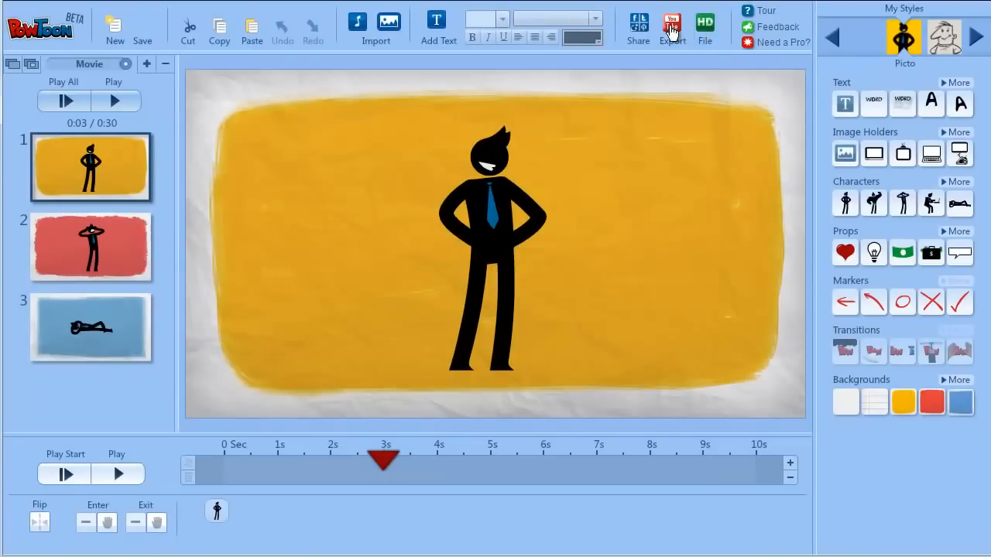
- Open the Export (YouTube) options for the TEST project from the toolbar
{"action": "left_click", "coordinate": [670, 23]}
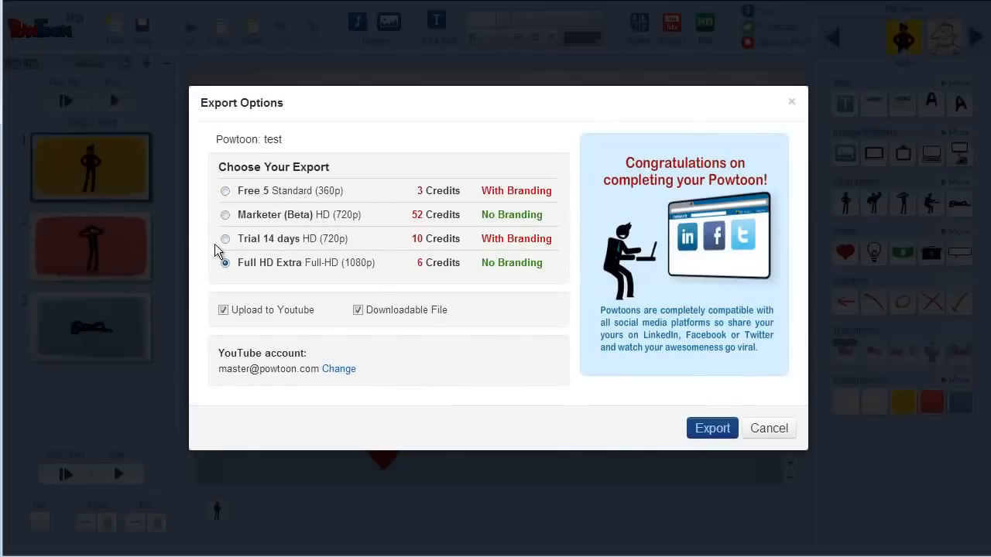
- Choose Trial 14 days HD export, uncheck Downloadable File, and toggle Upload to YouTube
{"action": "left_click", "coordinate": [224, 238]}
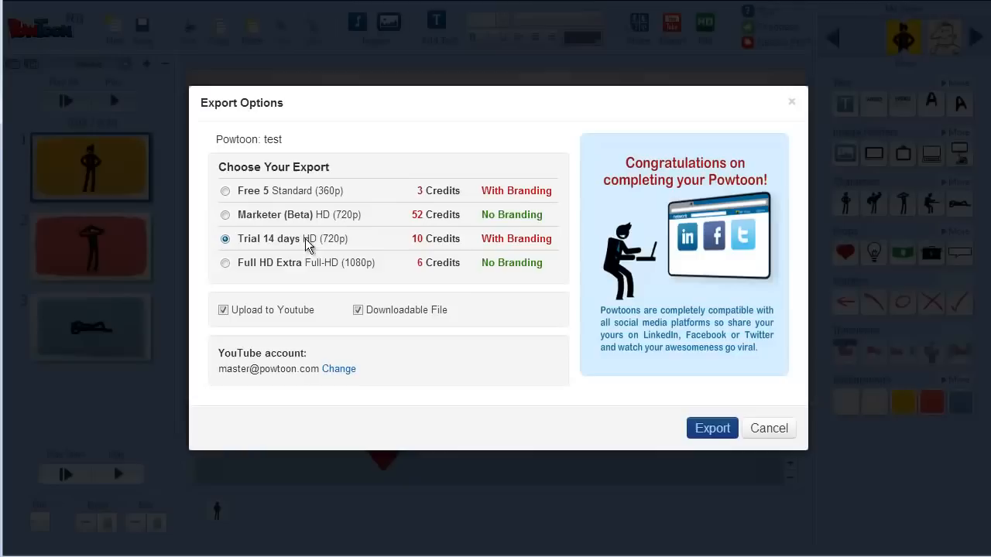
{"action": "mouse_move", "coordinate": [395, 241]}
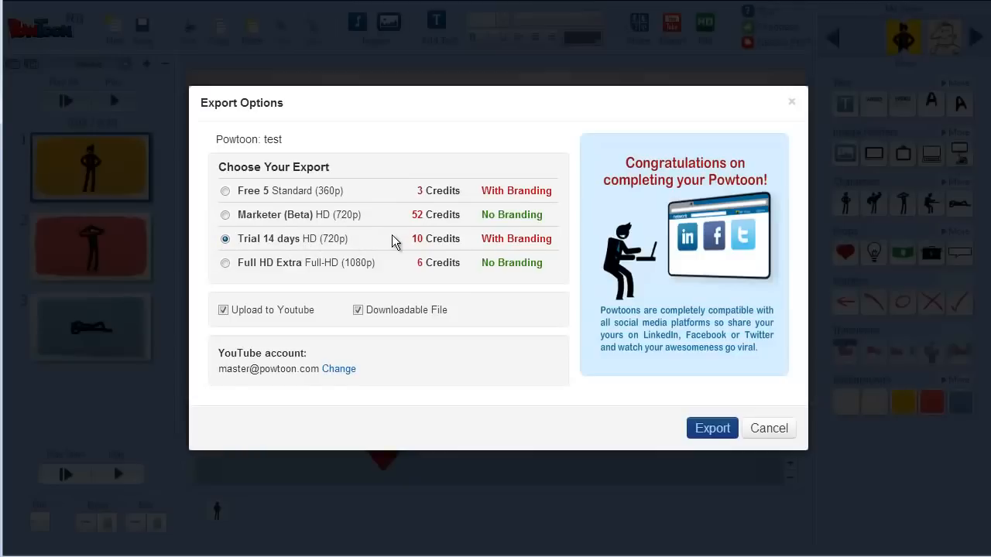
{"action": "left_click", "coordinate": [359, 309]}
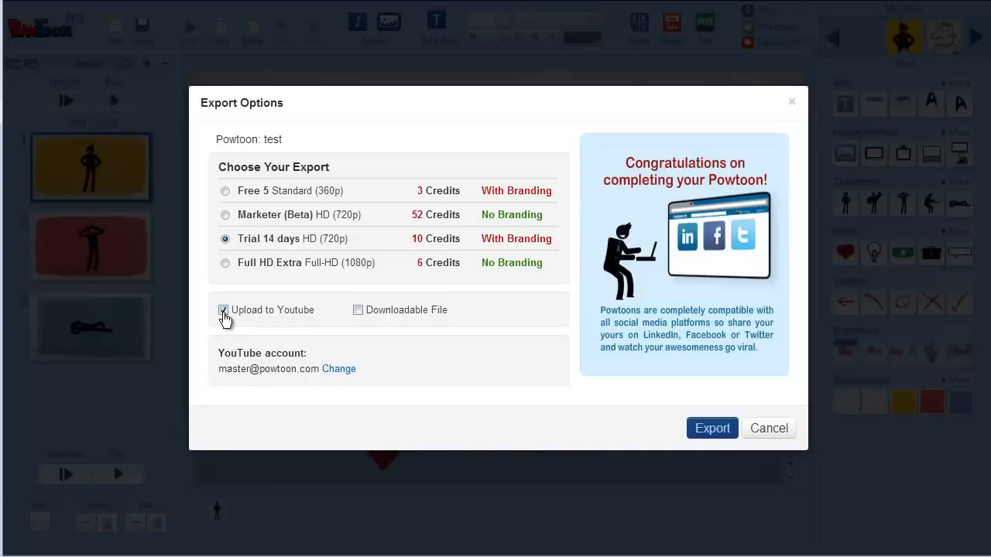
{"action": "left_click", "coordinate": [768, 427]}
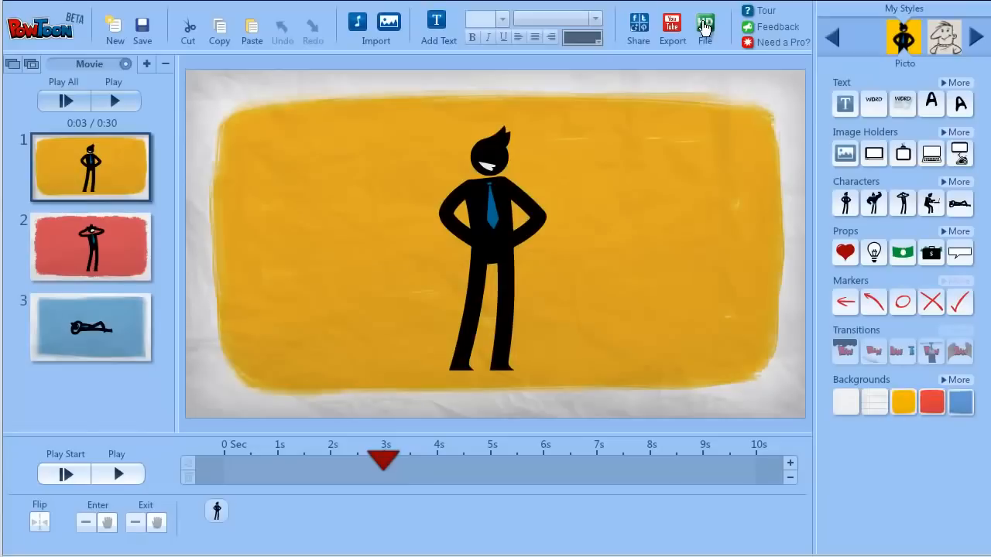
{"action": "mouse_move", "coordinate": [686, 49]}
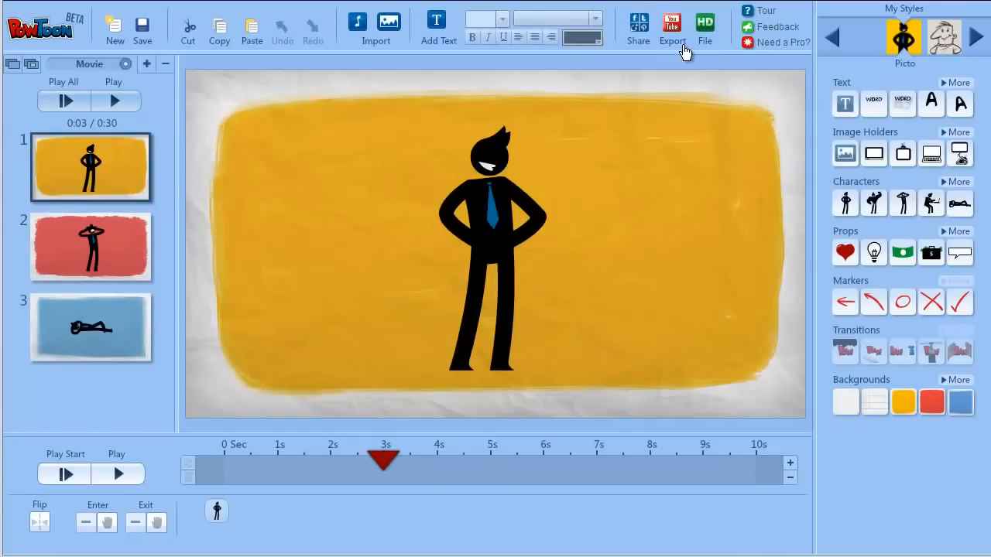
{"action": "mouse_move", "coordinate": [714, 55]}
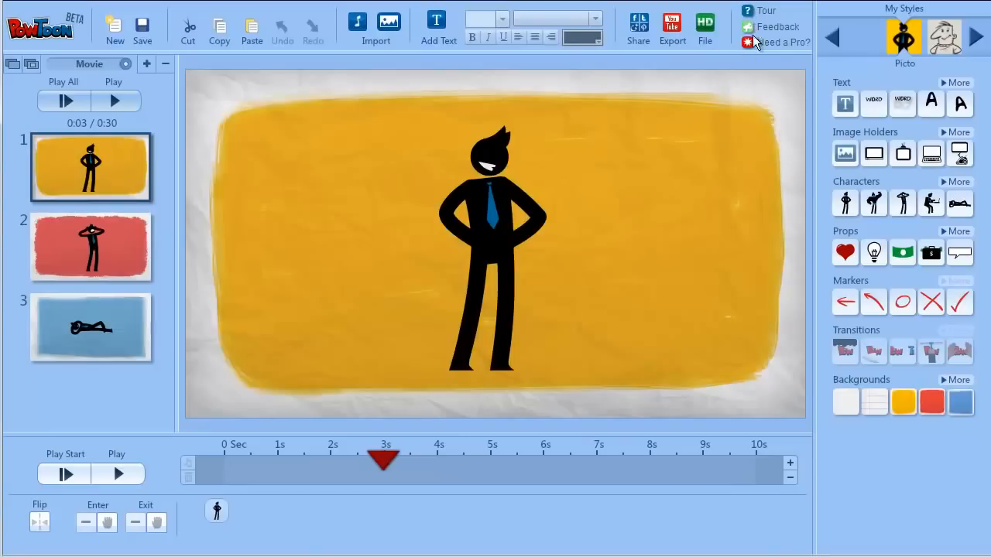
{"action": "mouse_move", "coordinate": [748, 8]}
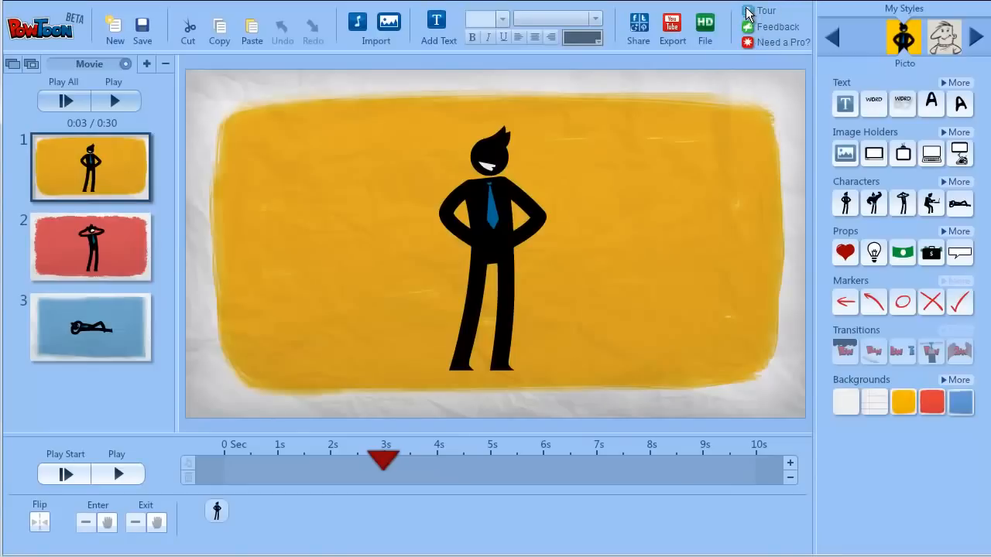
{"action": "left_click", "coordinate": [767, 10]}
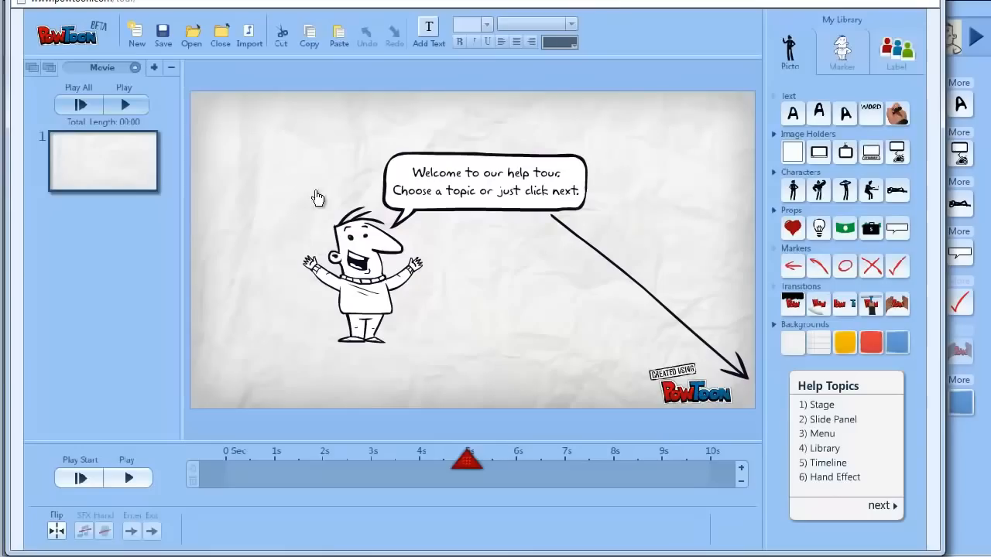
{"action": "mouse_move", "coordinate": [831, 297]}
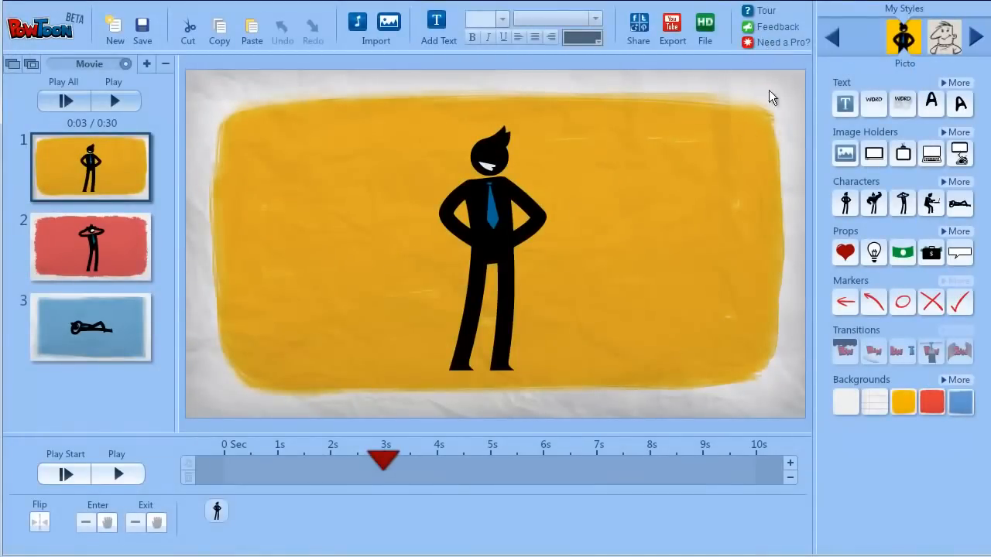
{"action": "mouse_move", "coordinate": [688, 171]}
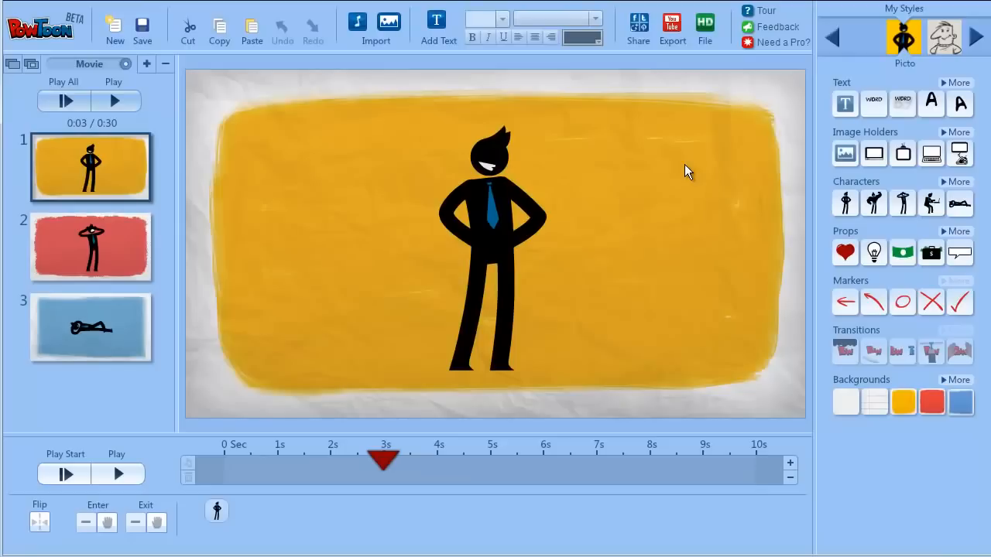